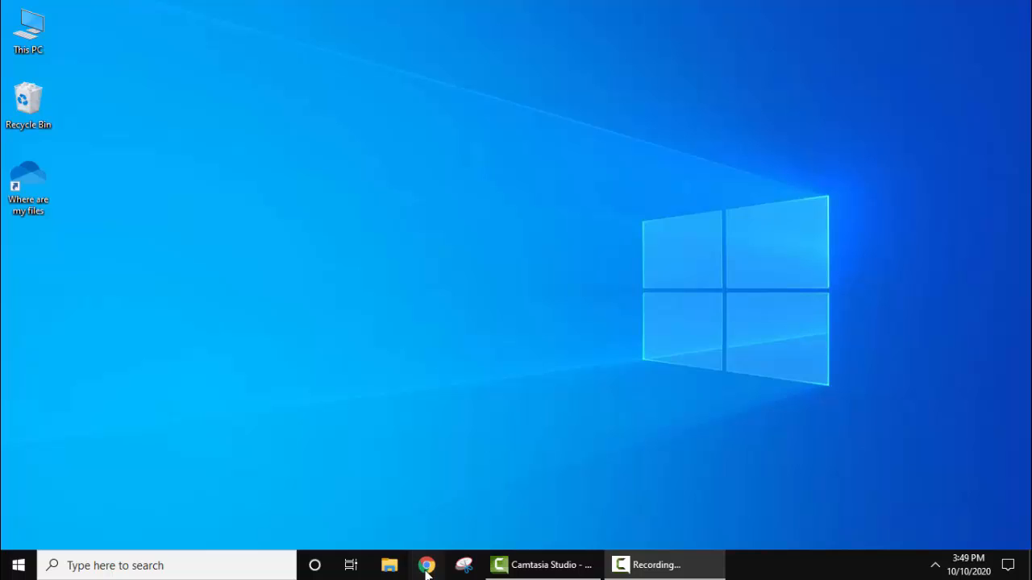
# Launch Google Chrome from the taskbar to search Google for 'nodejs'.
pyautogui.click(427, 565)
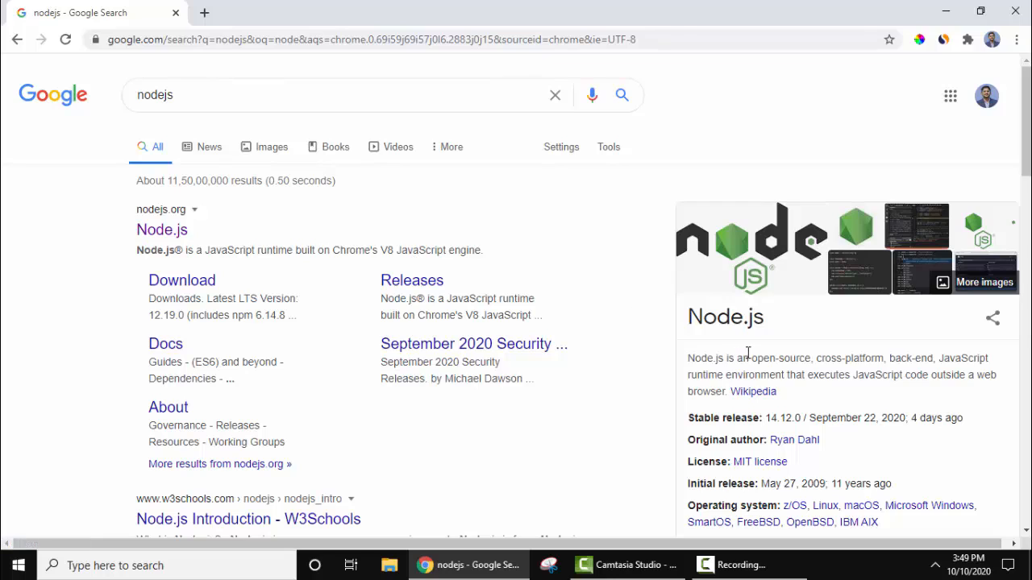
pyautogui.moveTo(881, 361)
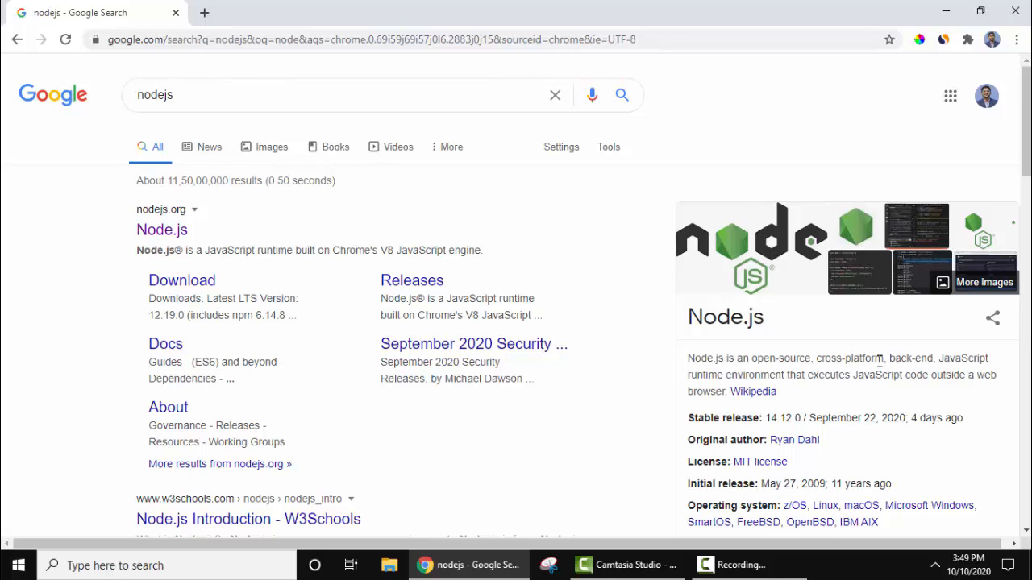
pyautogui.moveTo(161, 230)
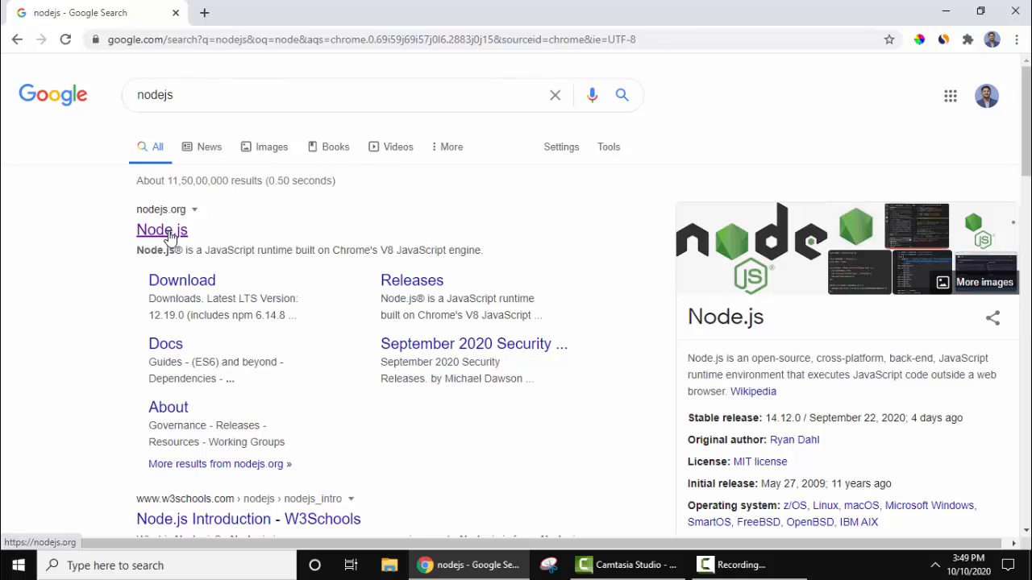
# Download the 12.19.0 LTS installer from nodejs.org and open the .msi.
pyautogui.click(161, 230)
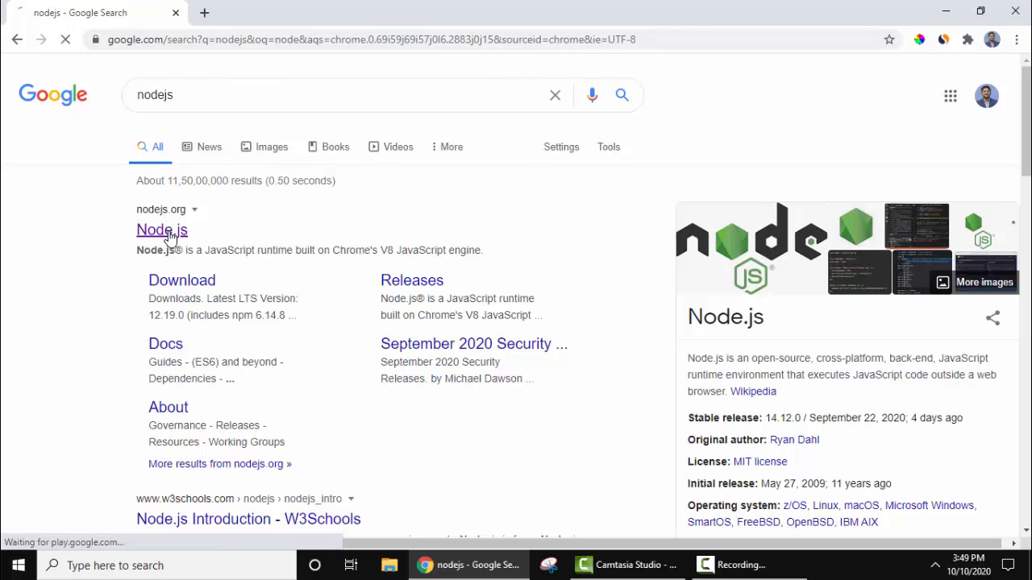
pyautogui.click(161, 230)
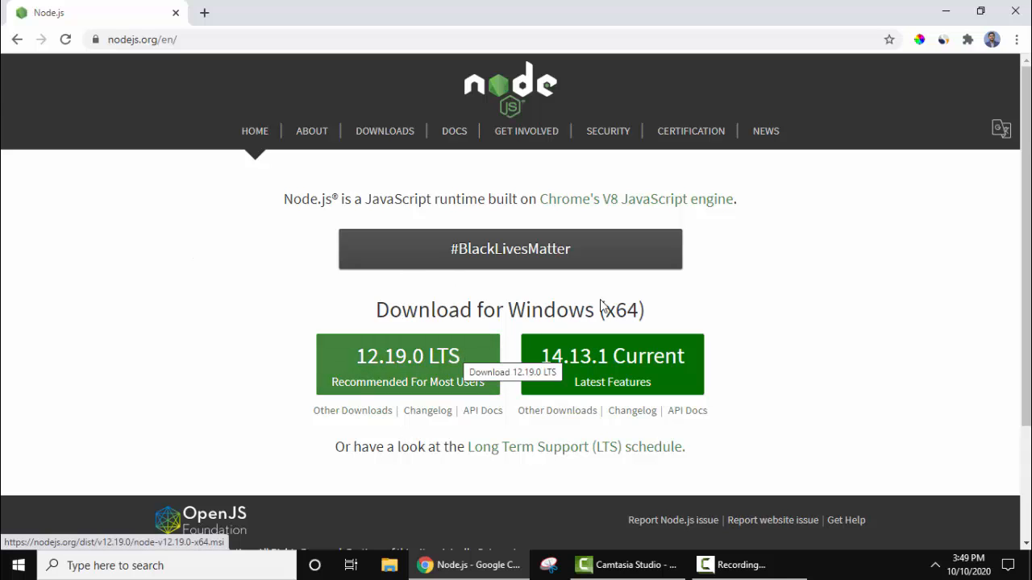
pyautogui.moveTo(419, 403)
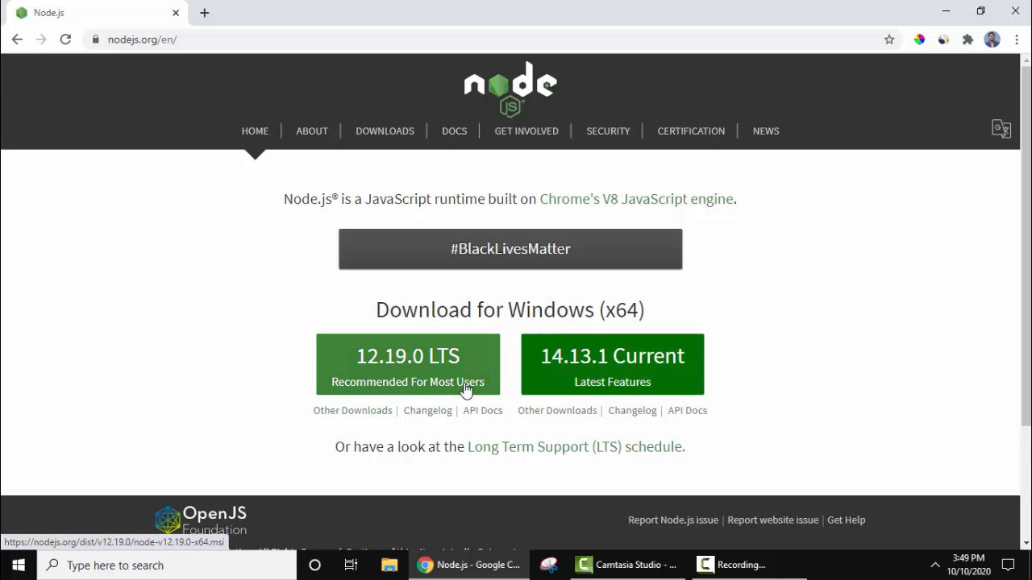
pyautogui.moveTo(463, 389)
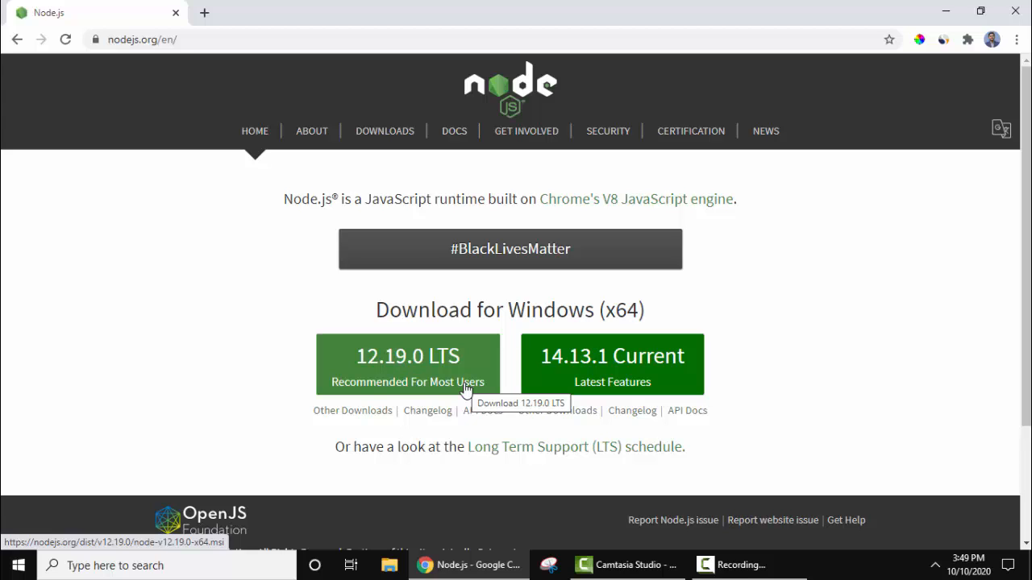
pyautogui.moveTo(459, 387)
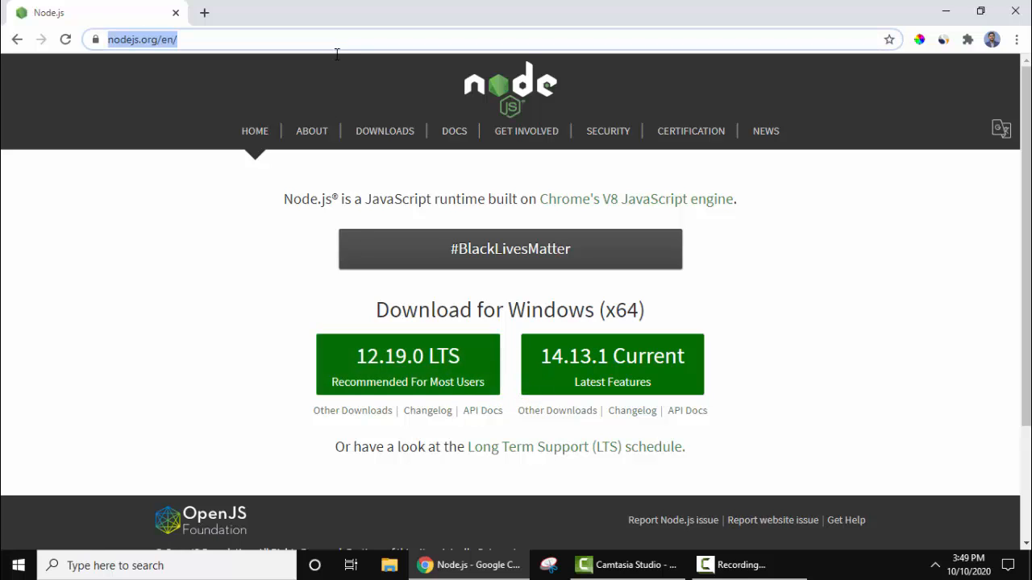
pyautogui.moveTo(178, 296)
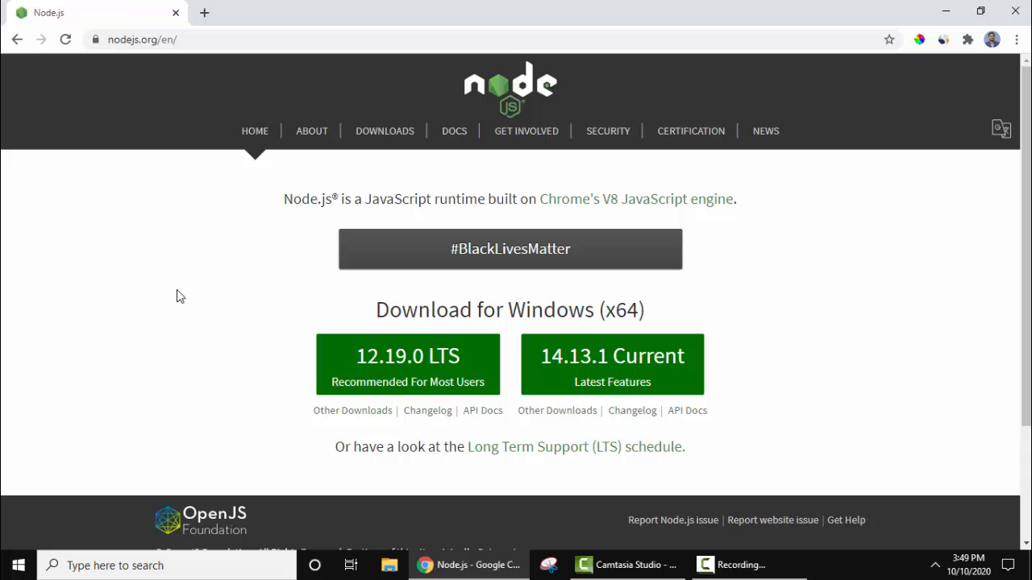
pyautogui.moveTo(408, 364)
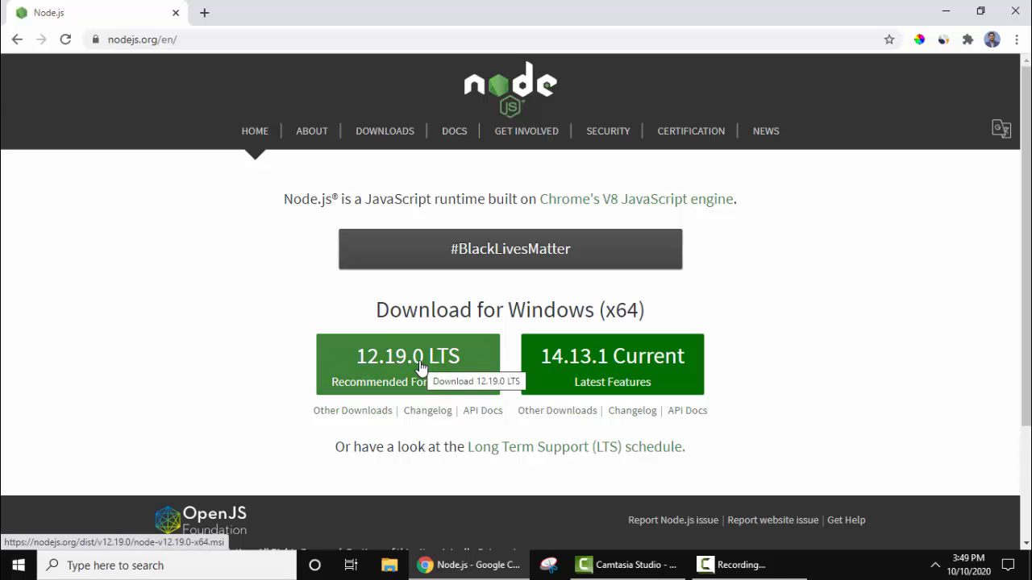
pyautogui.click(408, 355)
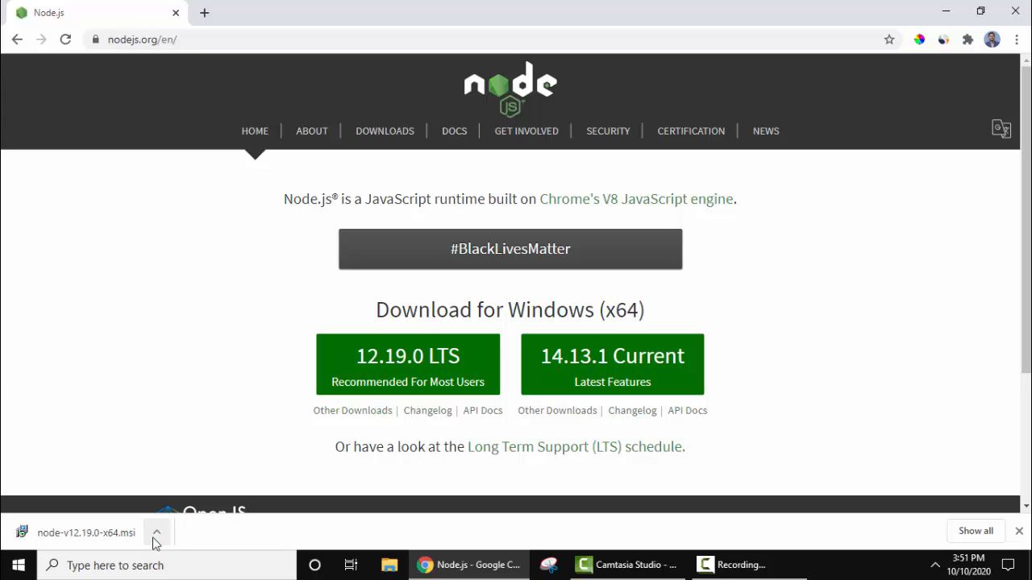
pyautogui.click(156, 532)
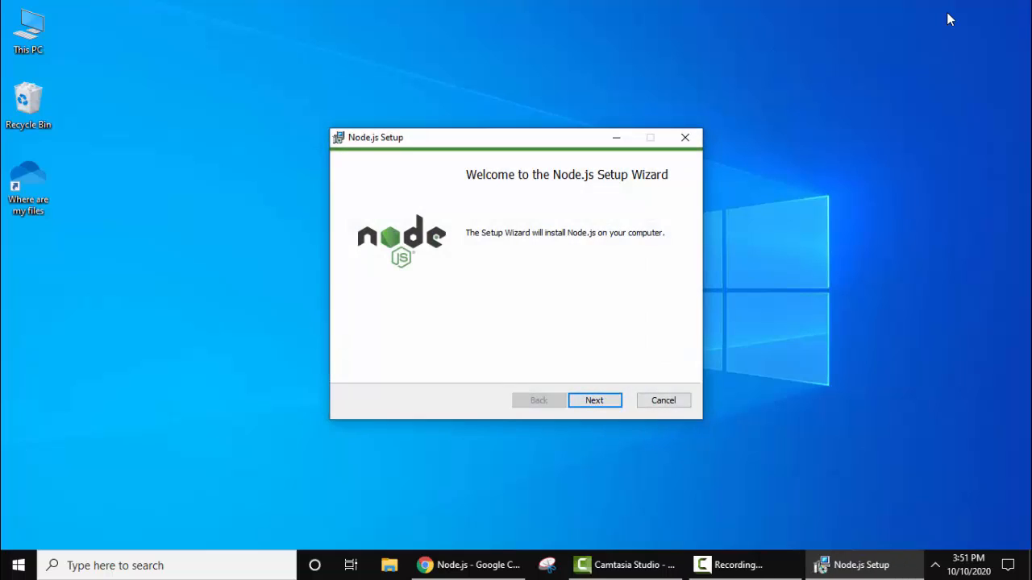
pyautogui.moveTo(594, 400)
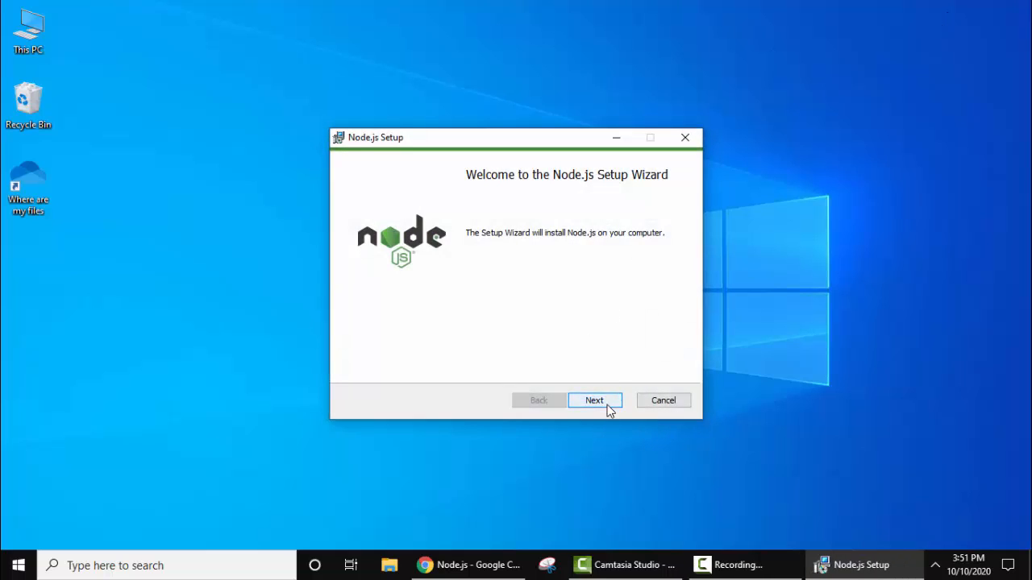
# Accept the license and keep C:\Program Files\nodejs\ as the install folder.
pyautogui.click(594, 400)
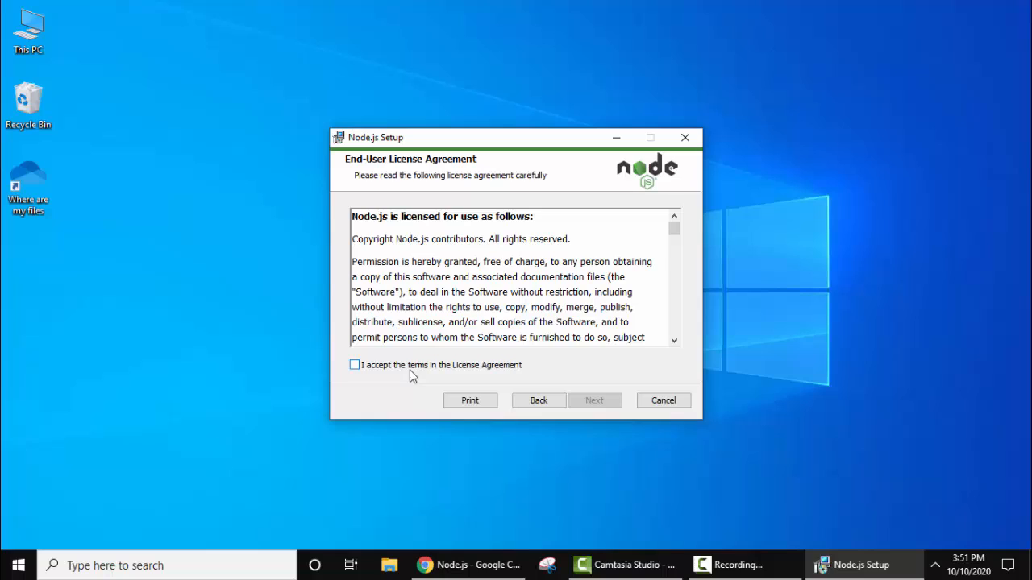
pyautogui.click(354, 365)
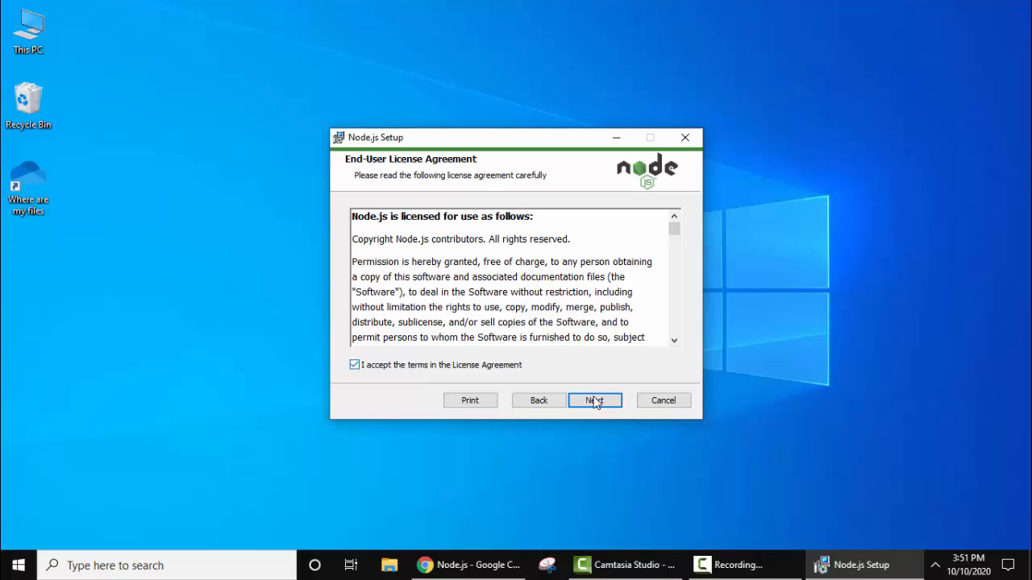
pyautogui.click(595, 401)
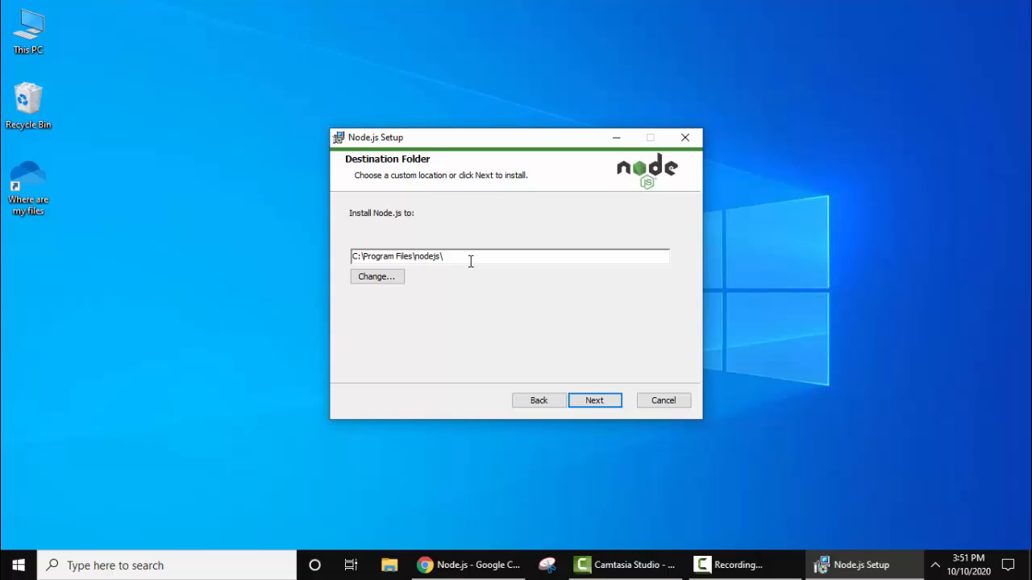
pyautogui.moveTo(377, 276)
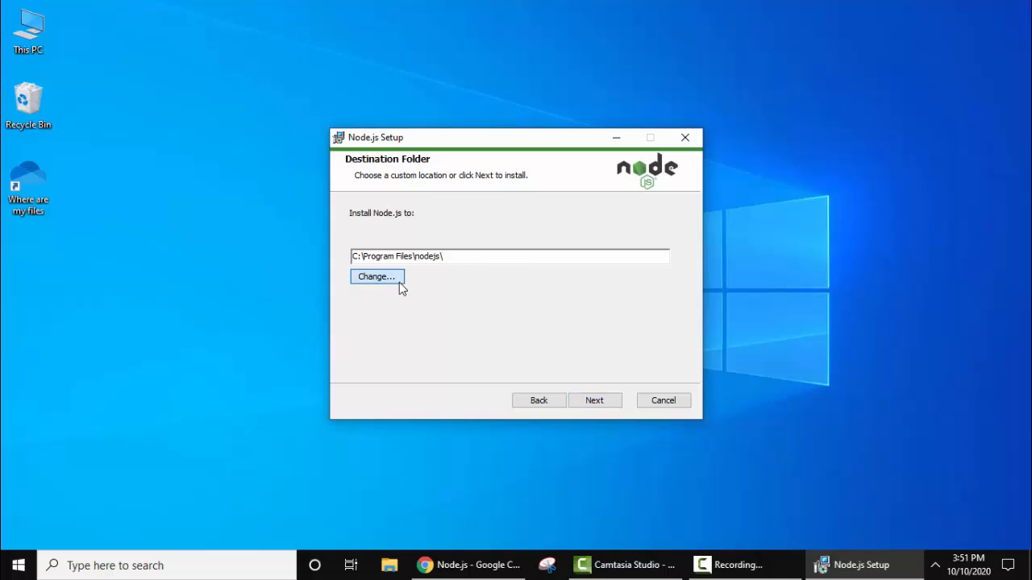
pyautogui.click(377, 276)
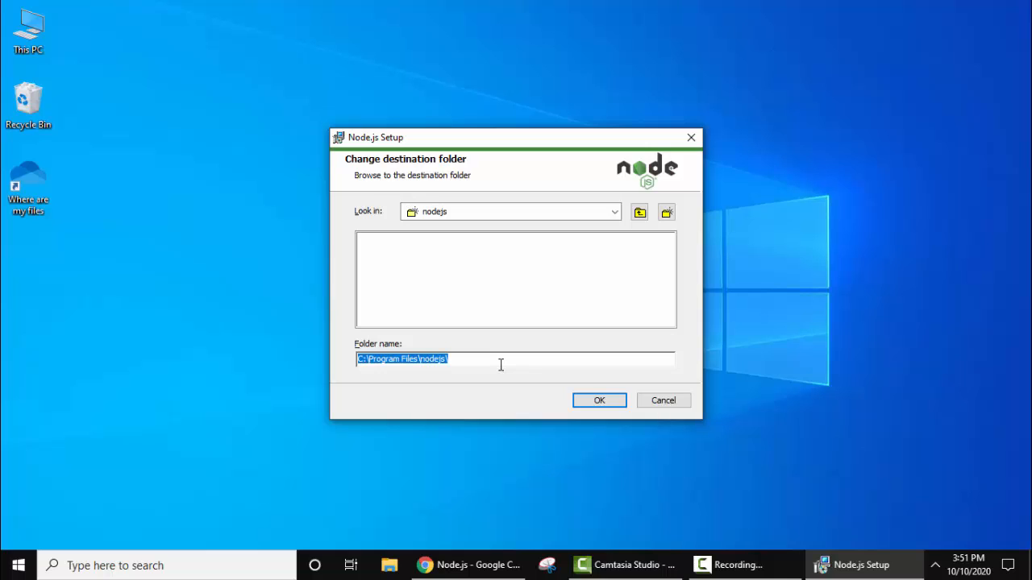
pyautogui.click(599, 400)
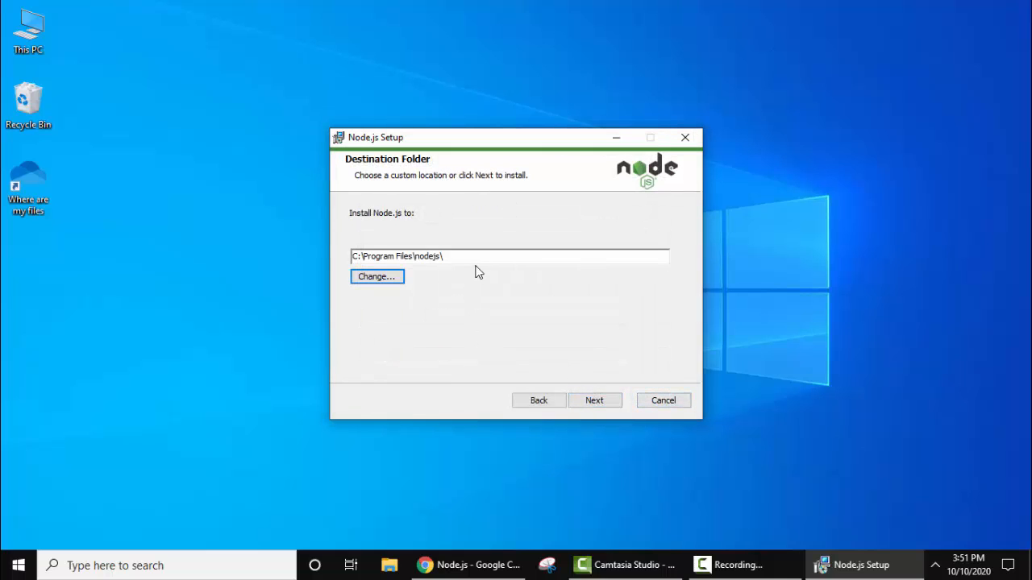
pyautogui.moveTo(594, 401)
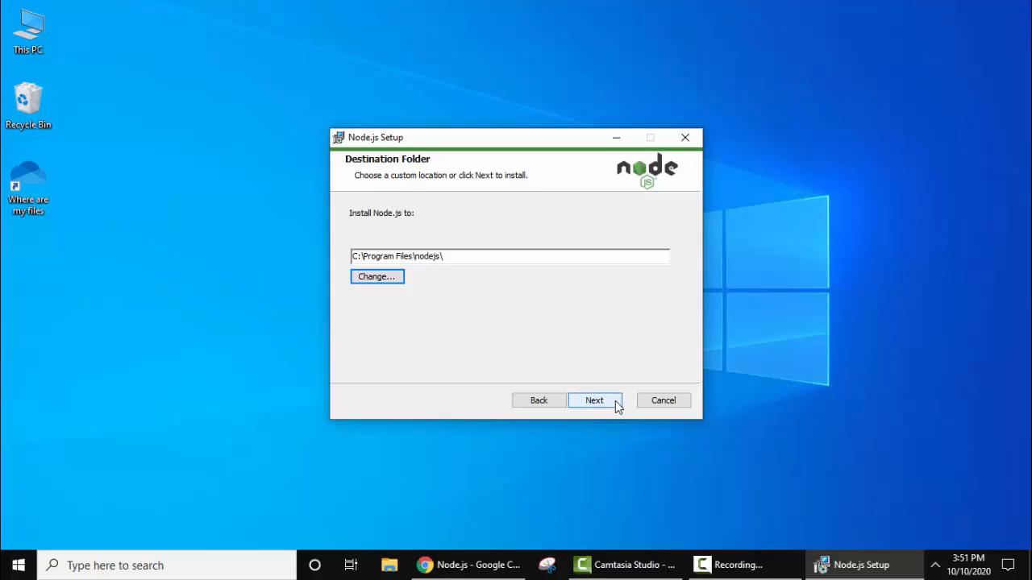
pyautogui.click(594, 400)
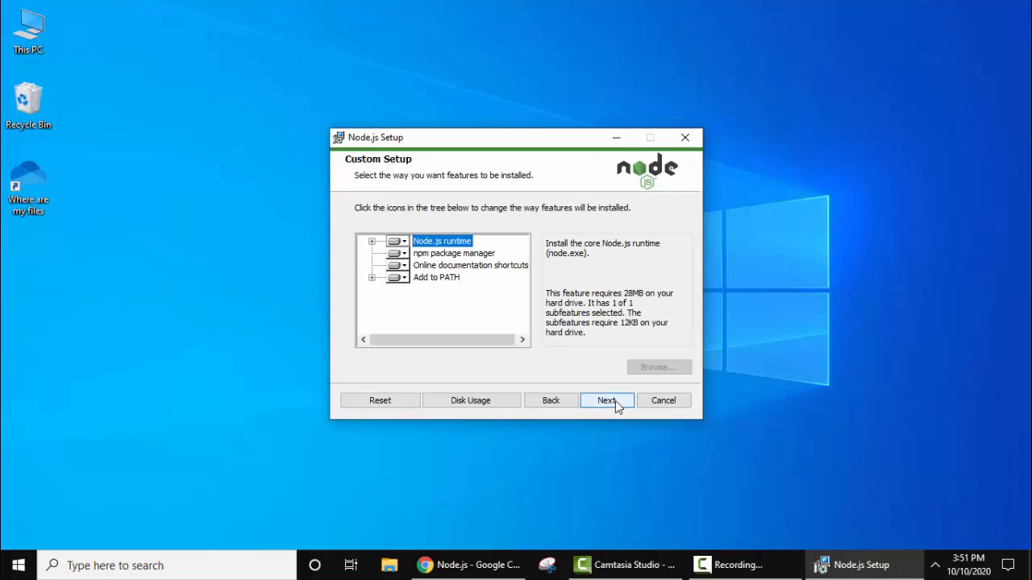
pyautogui.moveTo(535, 291)
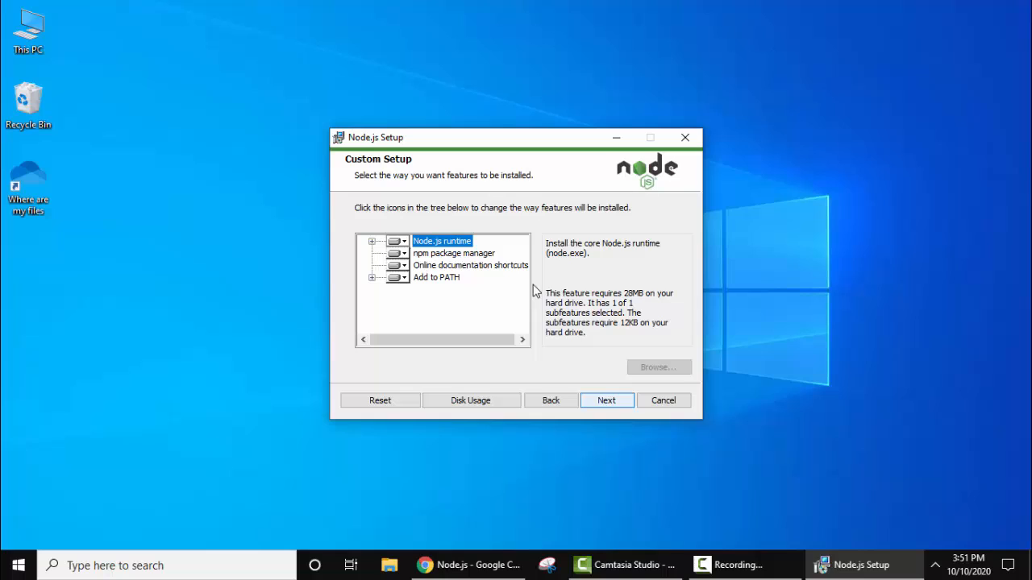
pyautogui.moveTo(459, 259)
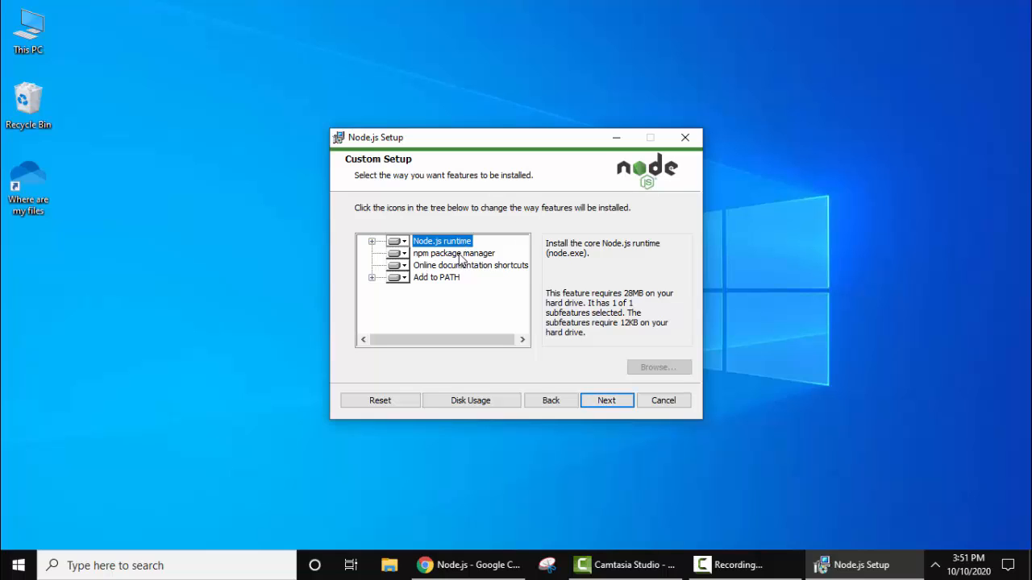
pyautogui.moveTo(431, 282)
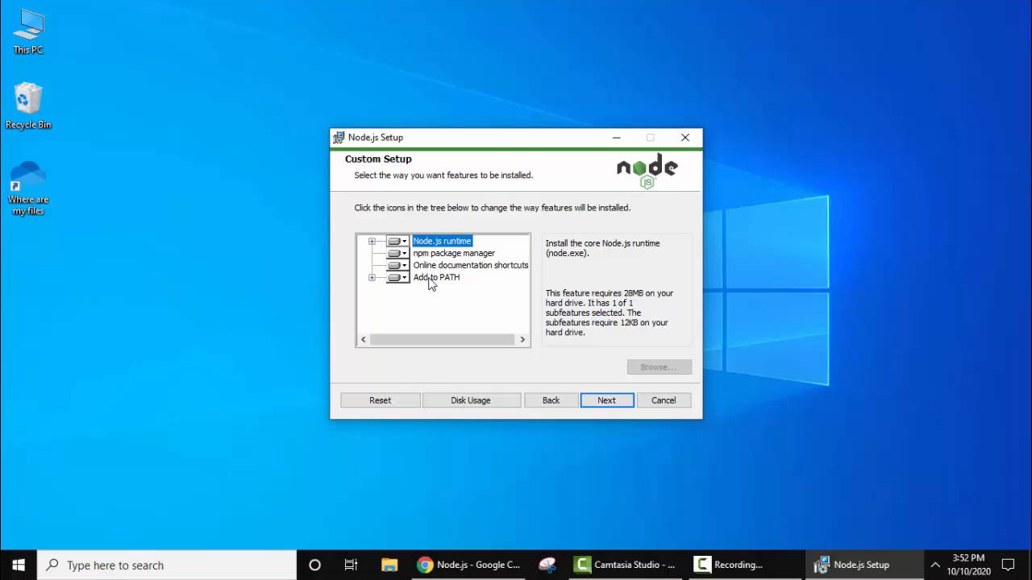
pyautogui.moveTo(509, 303)
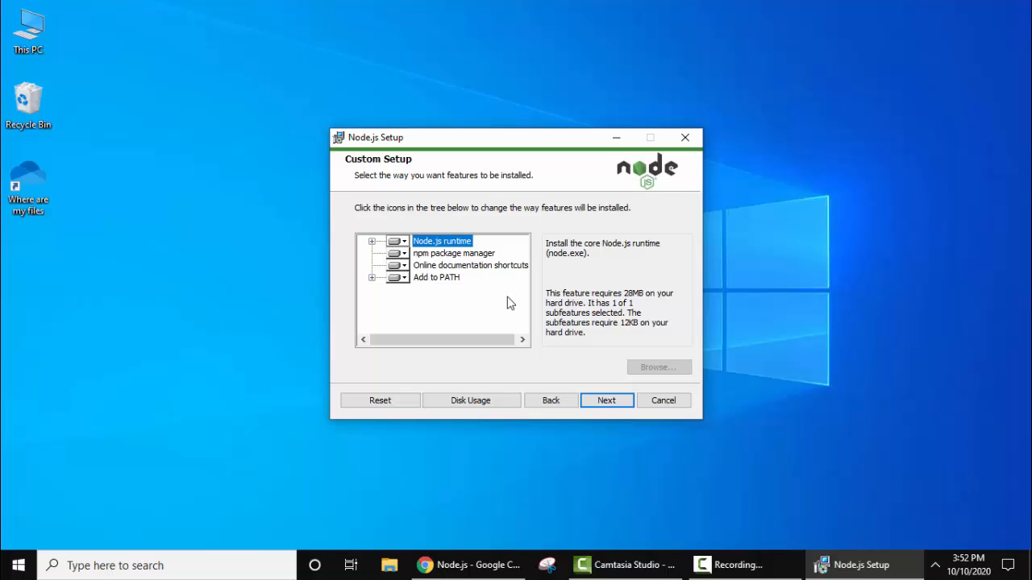
pyautogui.moveTo(620, 353)
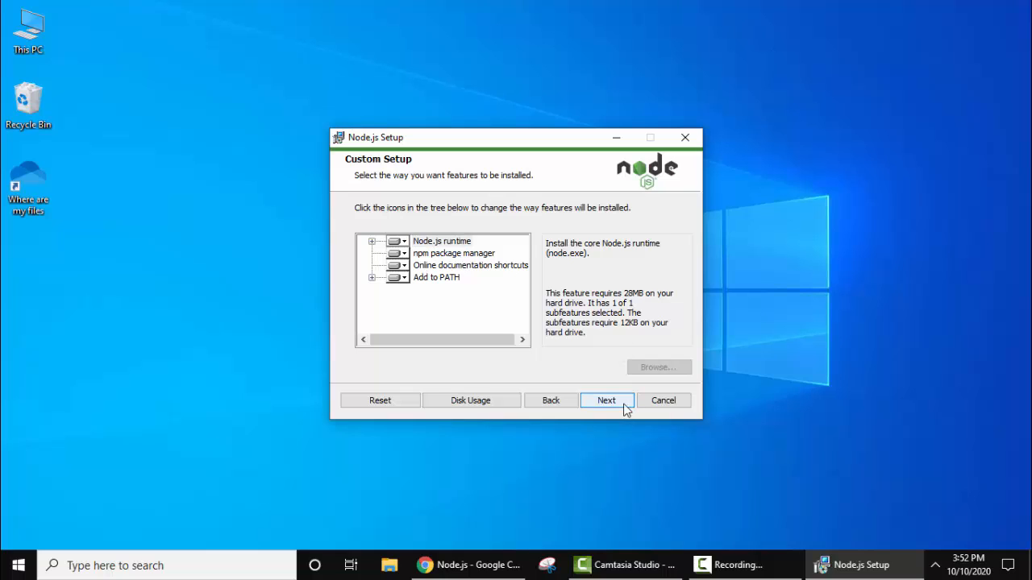
# Keep default features, leave the Chocolatey tools unchecked, and install Node.js.
pyautogui.click(606, 400)
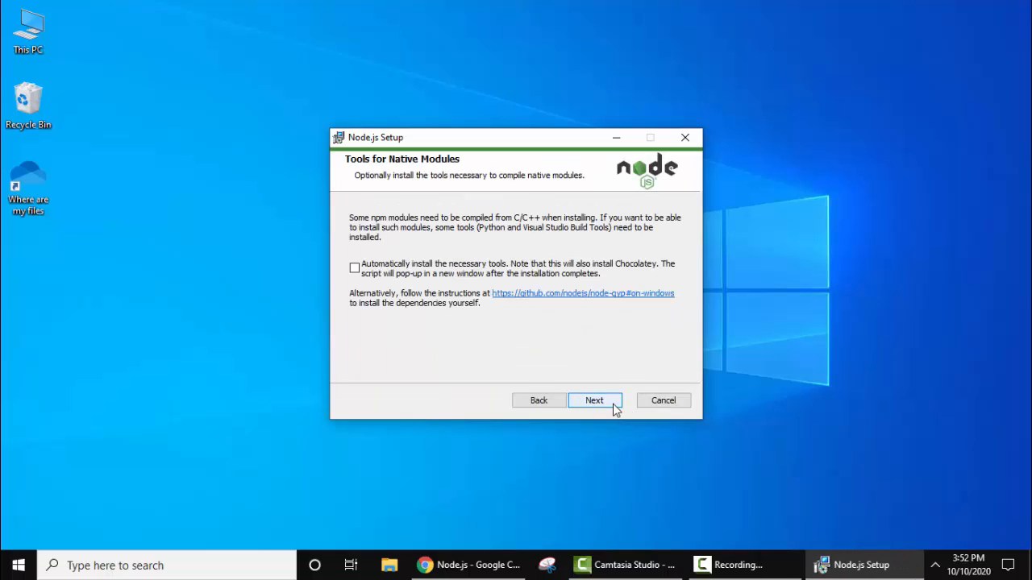
pyautogui.click(594, 400)
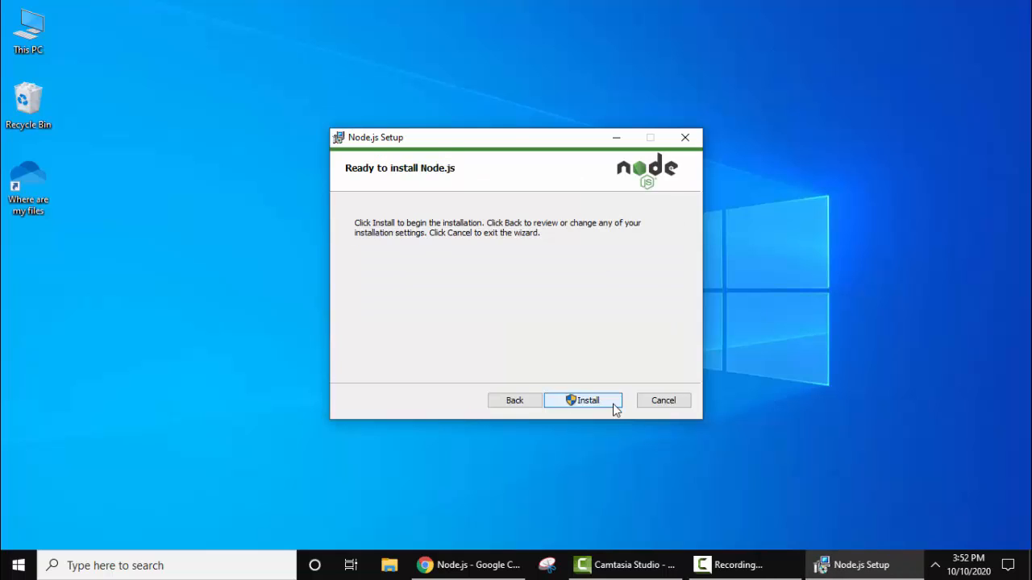
pyautogui.click(582, 399)
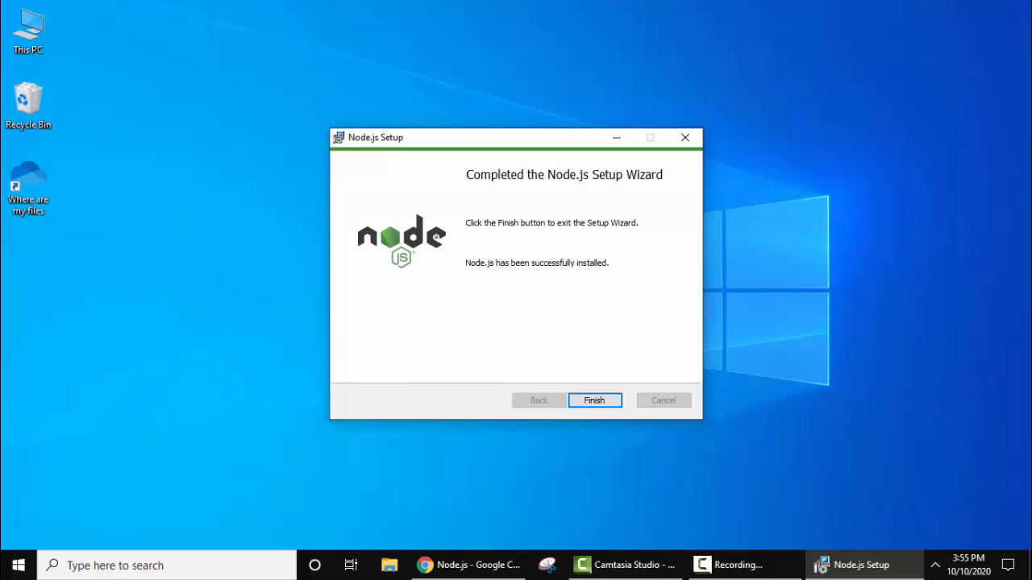
pyautogui.moveTo(715, 240)
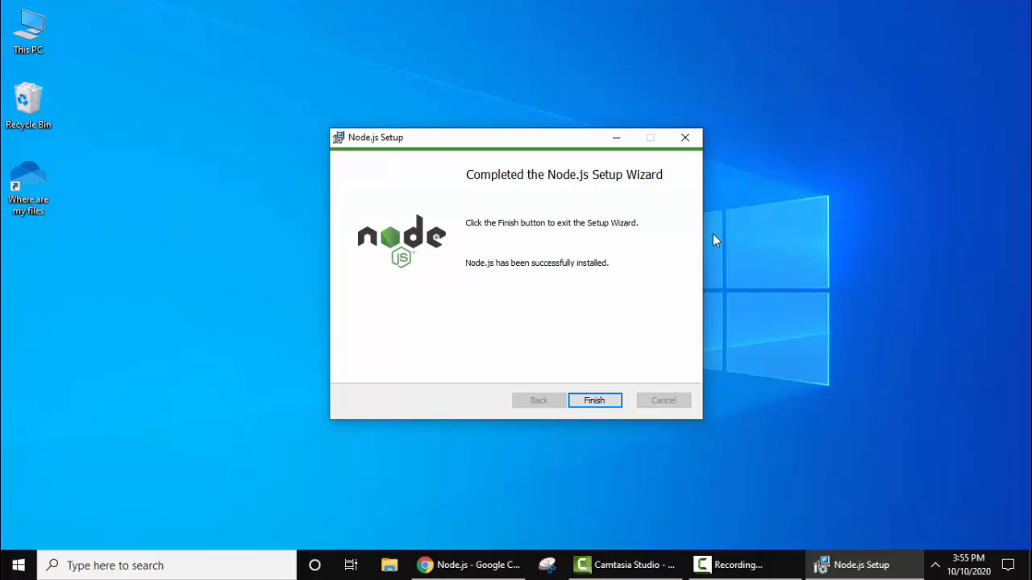
pyautogui.moveTo(590, 381)
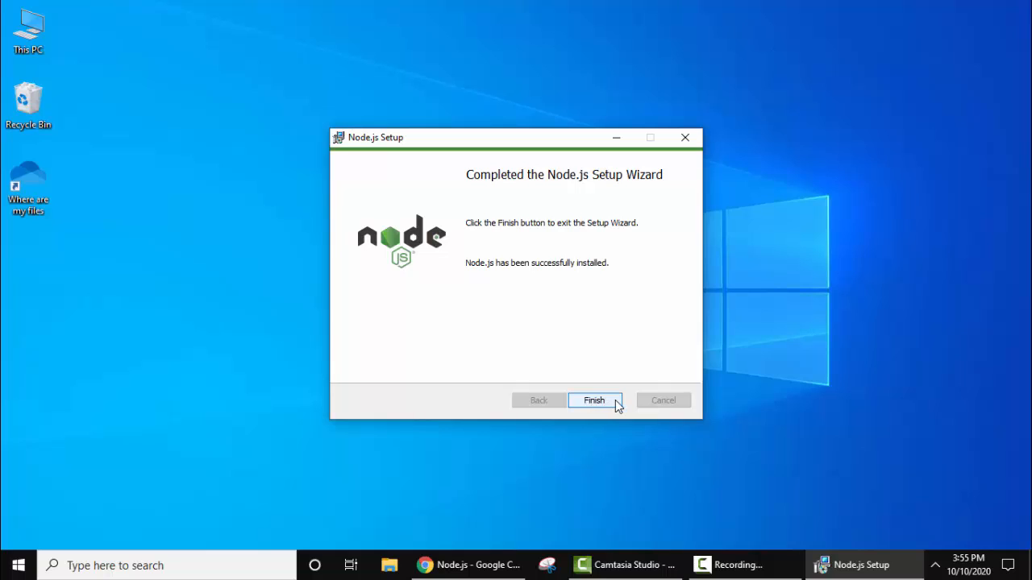
# Click Finish on the completed Node.js Setup Wizard.
pyautogui.click(594, 401)
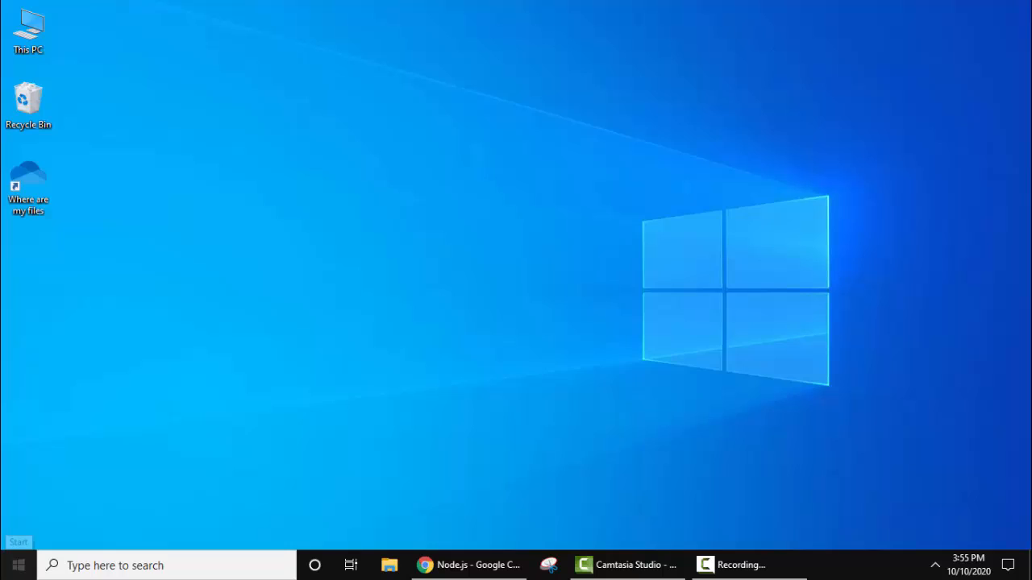
# Open Command Prompt and run node -v, which reports v12.19.0.
pyautogui.click(18, 565)
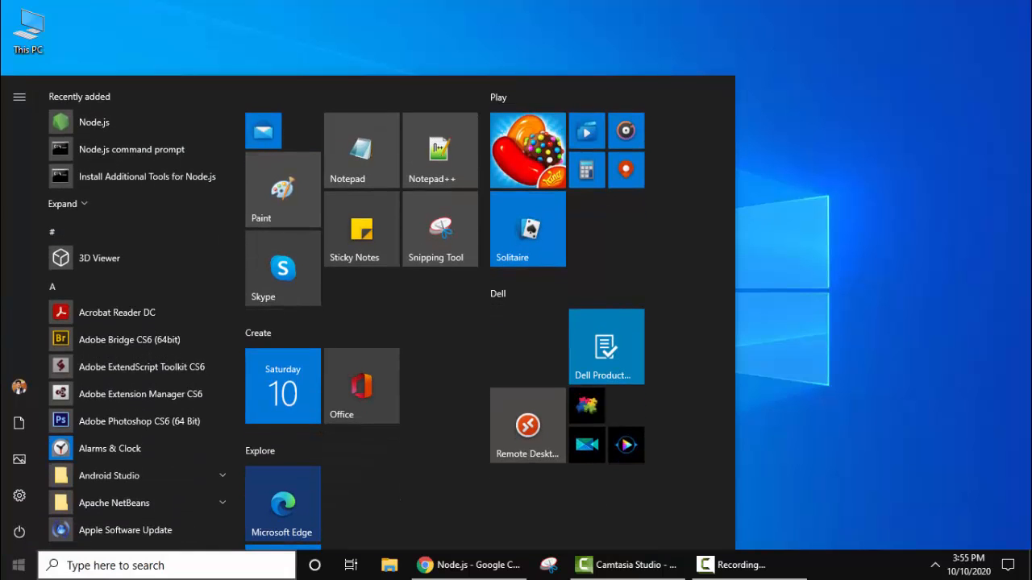
pyautogui.write('cmd')
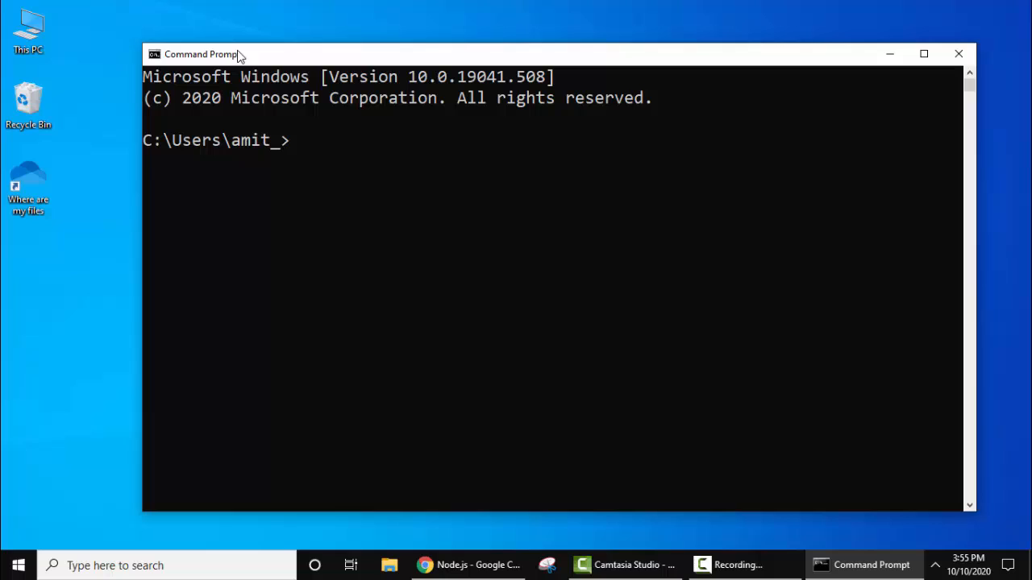
pyautogui.write('node -v')
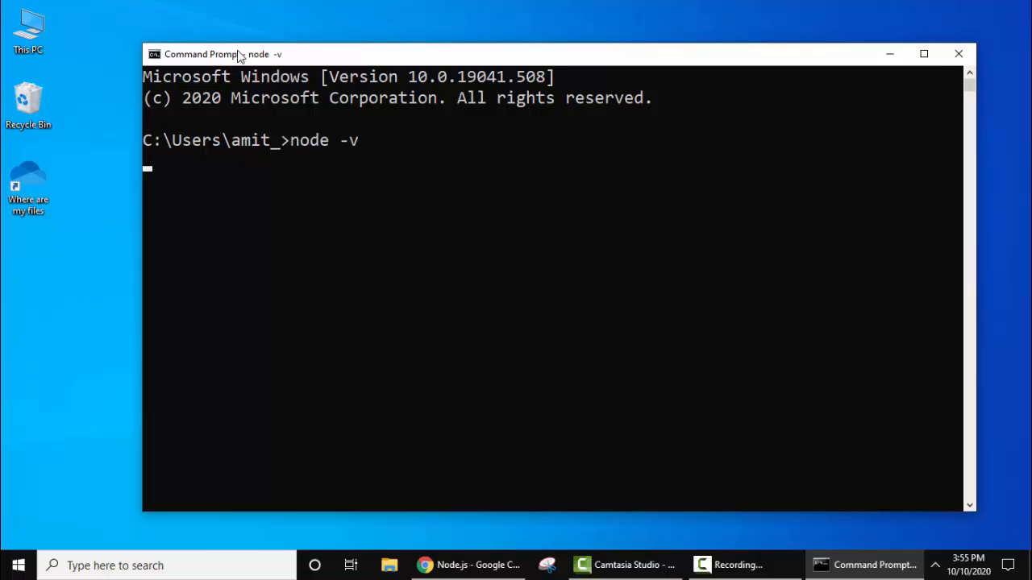
pyautogui.press('Return')
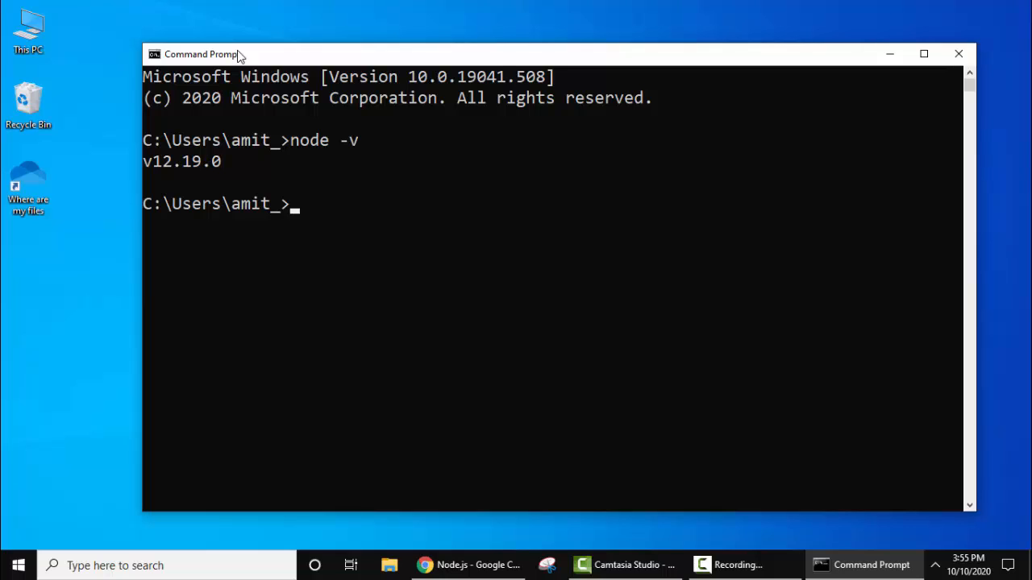
# Run npm -v, which reports 6.14.8.
pyautogui.write('npm')
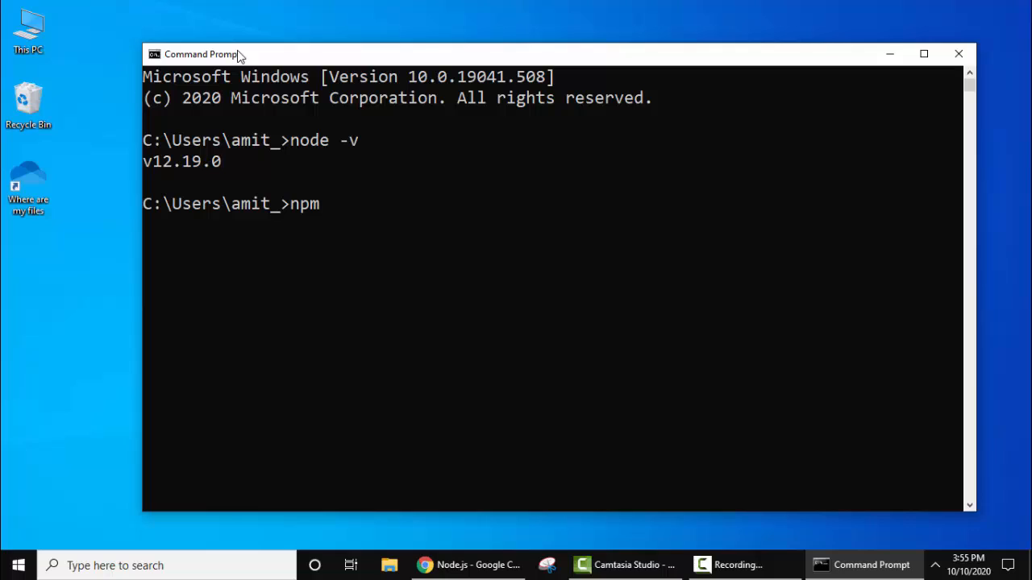
pyautogui.write('-v')
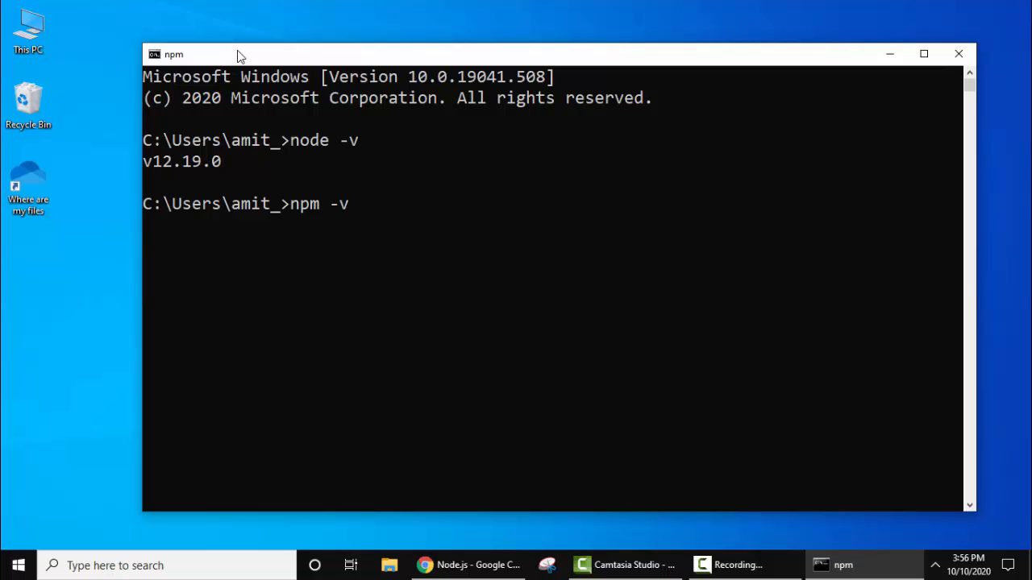
pyautogui.press('Return')
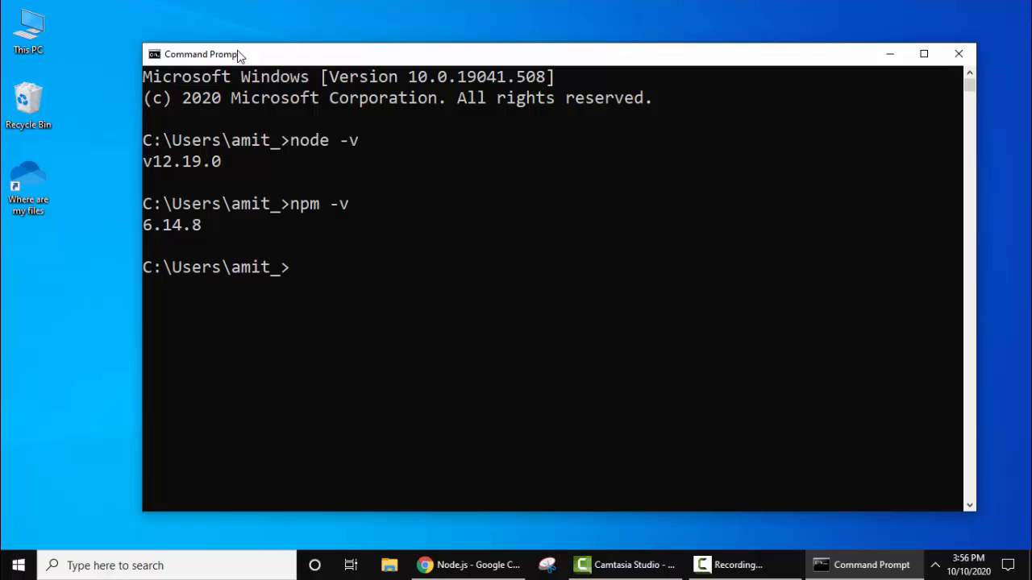
# Start the node REPL and run console.log("Demo...") to print Demo....
pyautogui.write('node')
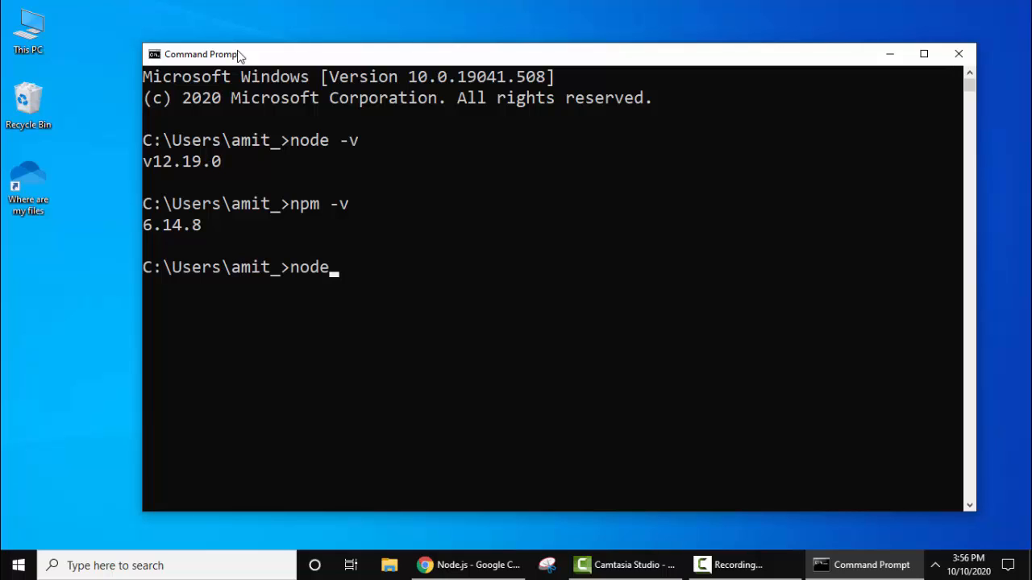
pyautogui.press('Return')
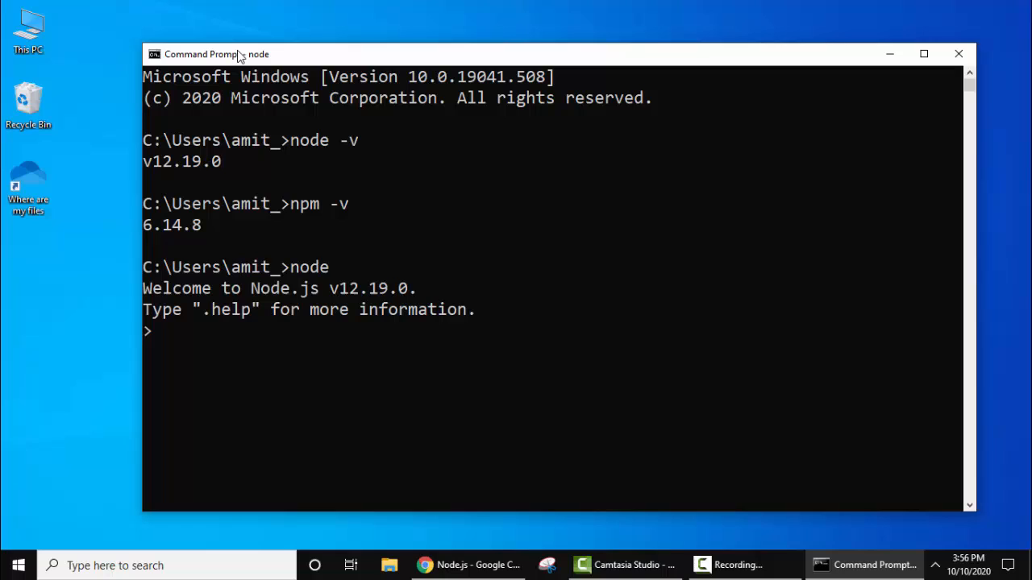
pyautogui.write('console')
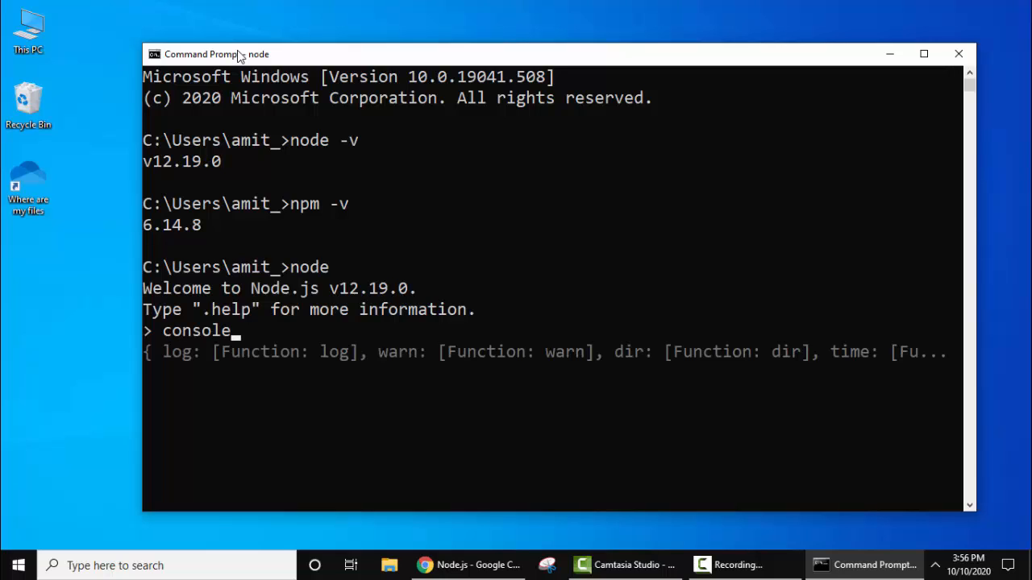
pyautogui.write('.log("')
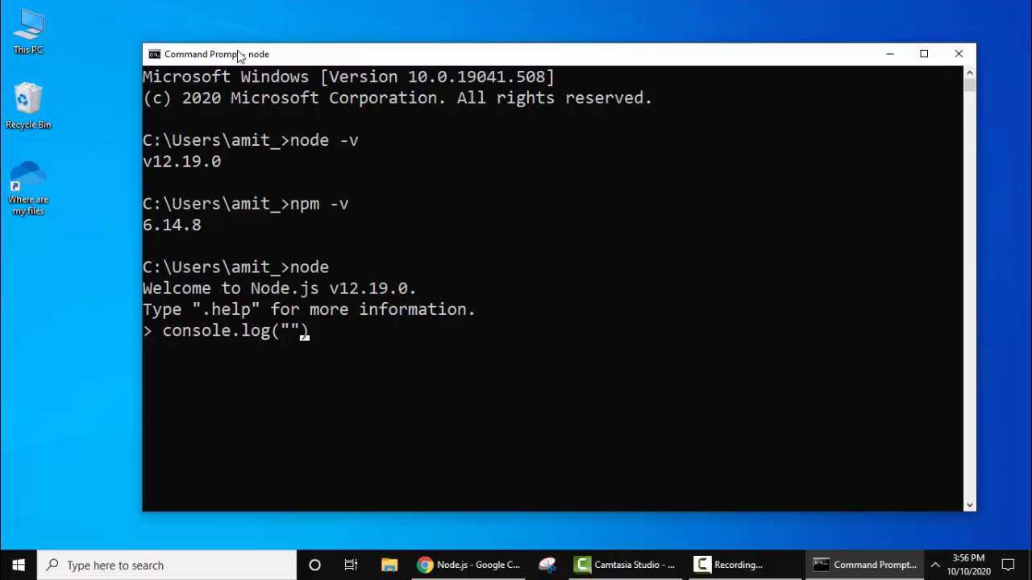
pyautogui.write('Demo...')
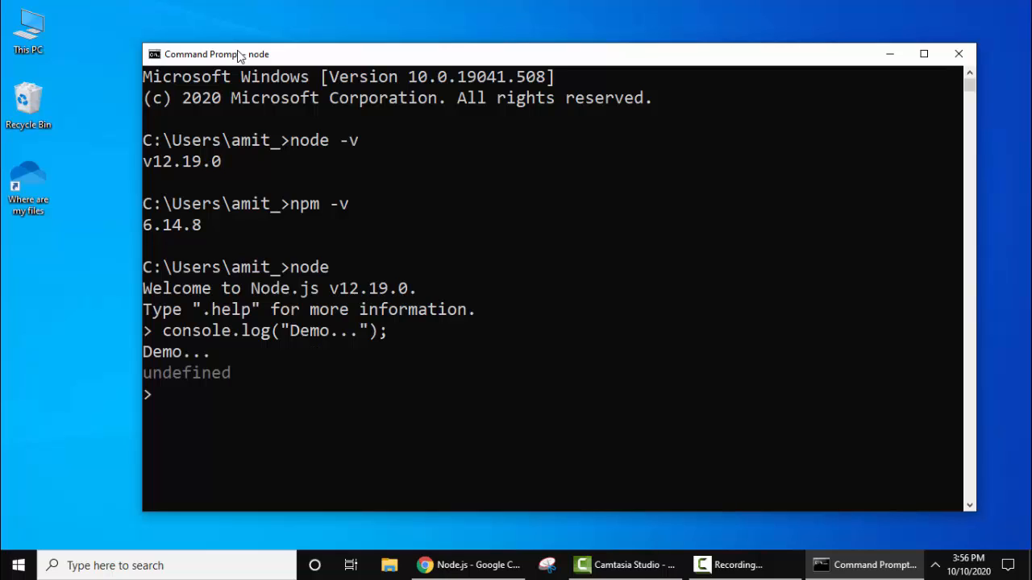
pyautogui.moveTo(637, 440)
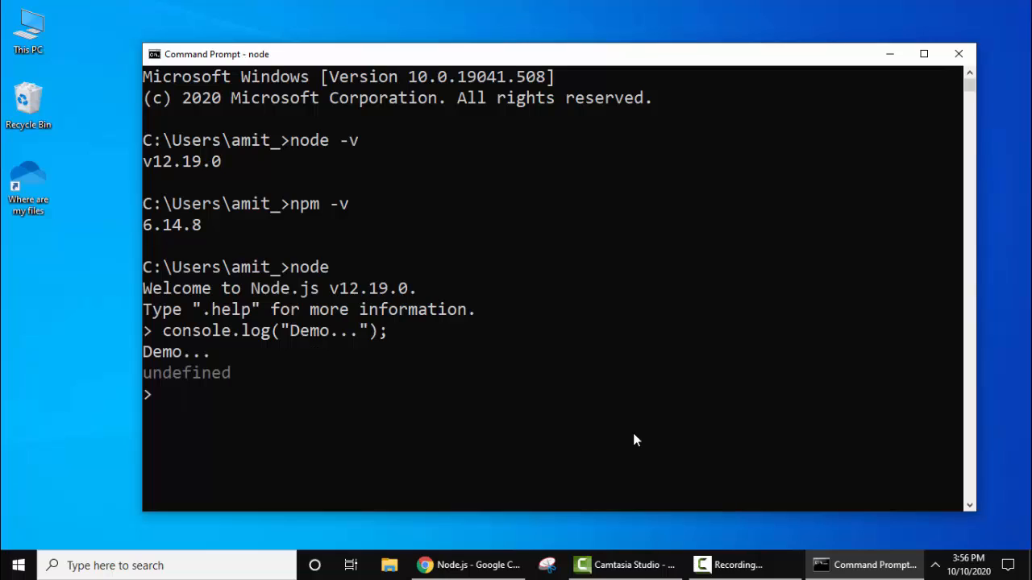